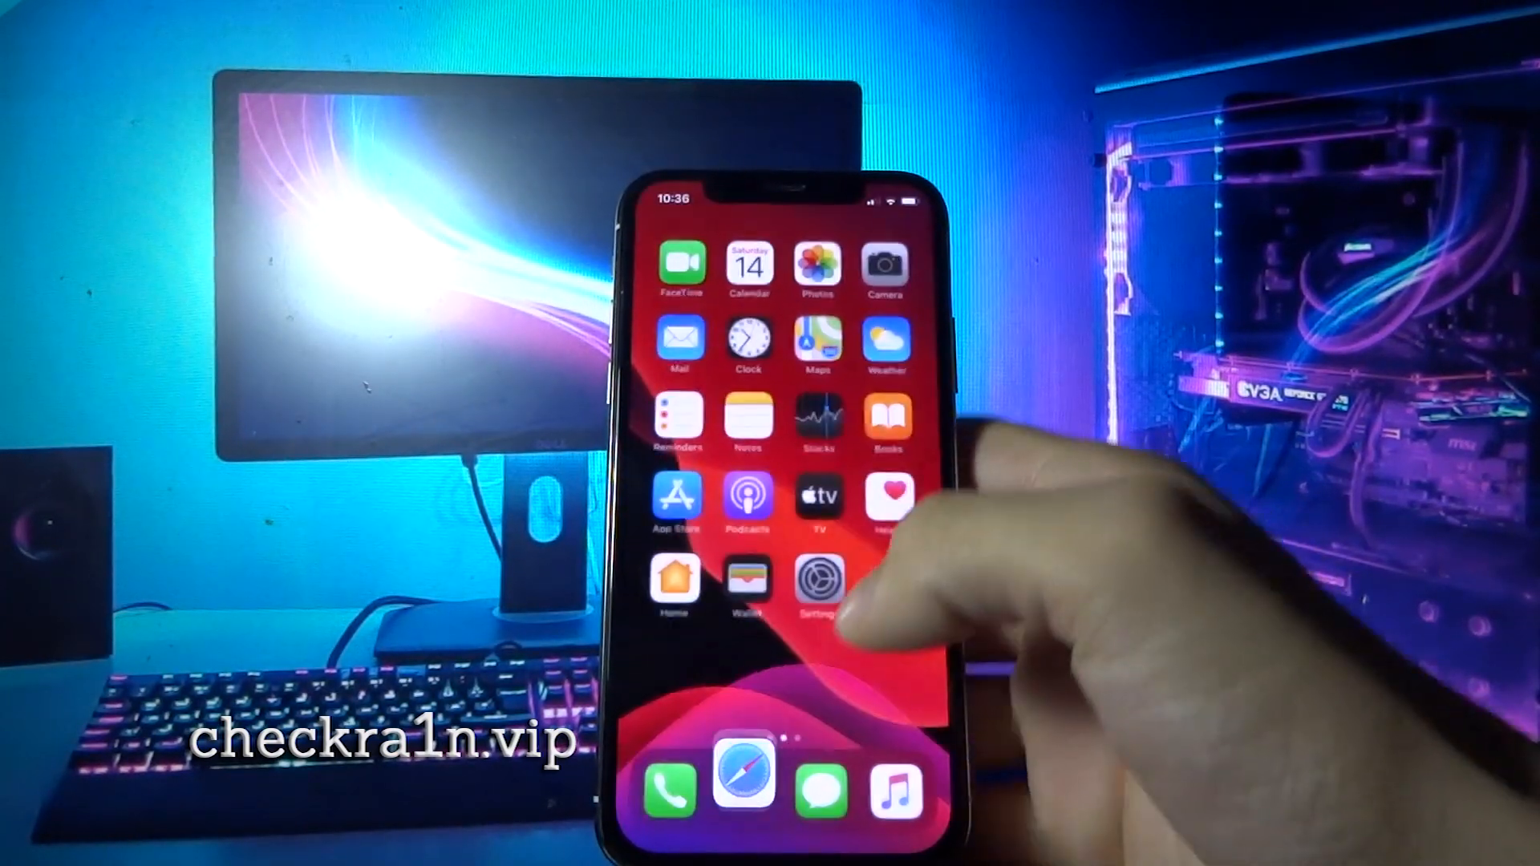
Step: Go from the home screen into Settings and its General page
{"action": "left_click", "coordinate": [820, 579]}
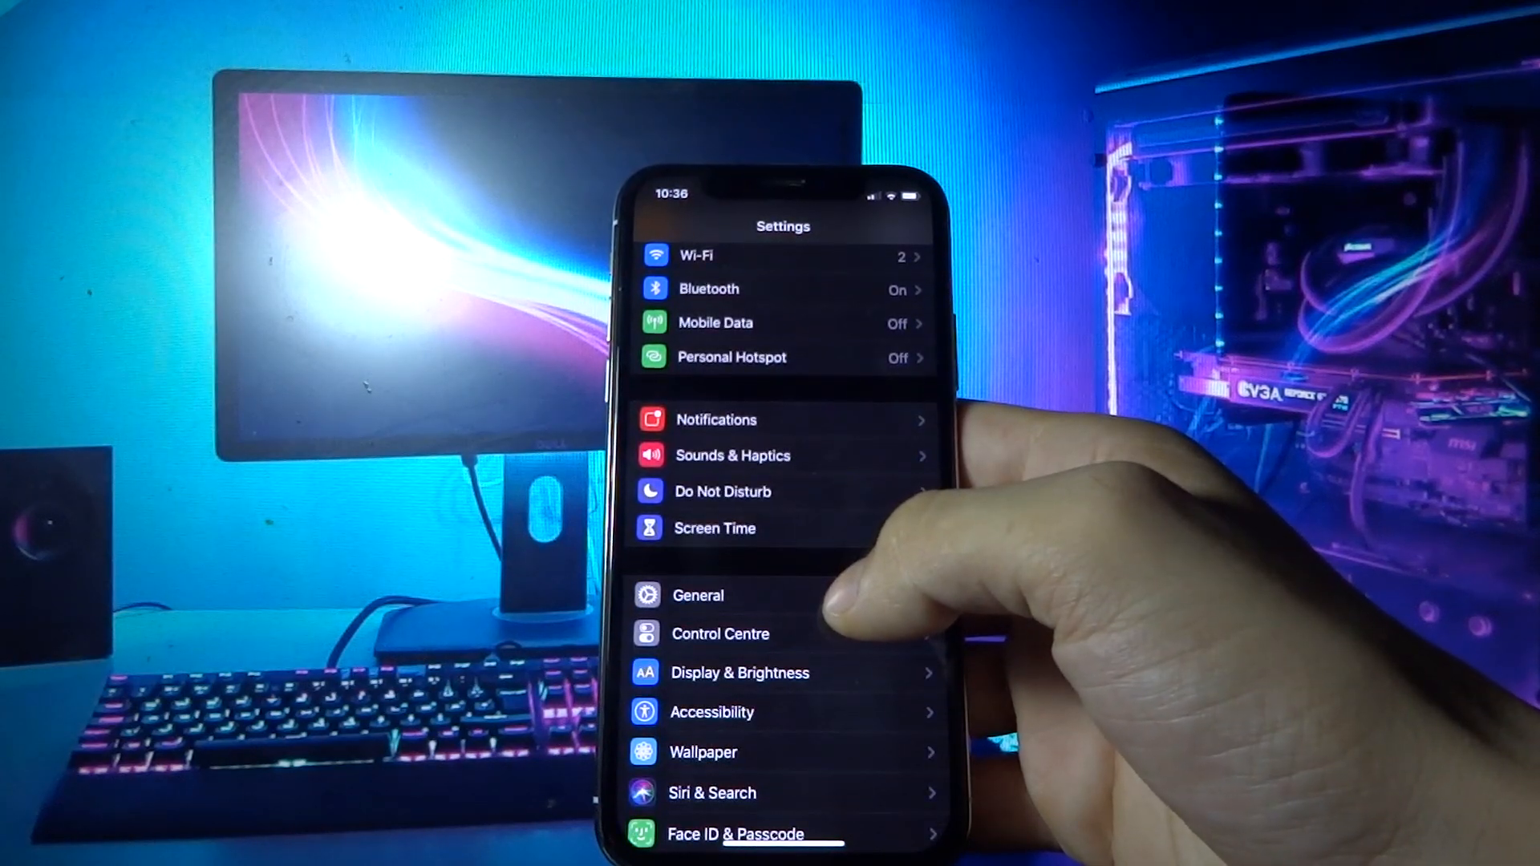
{"action": "left_click", "coordinate": [698, 596]}
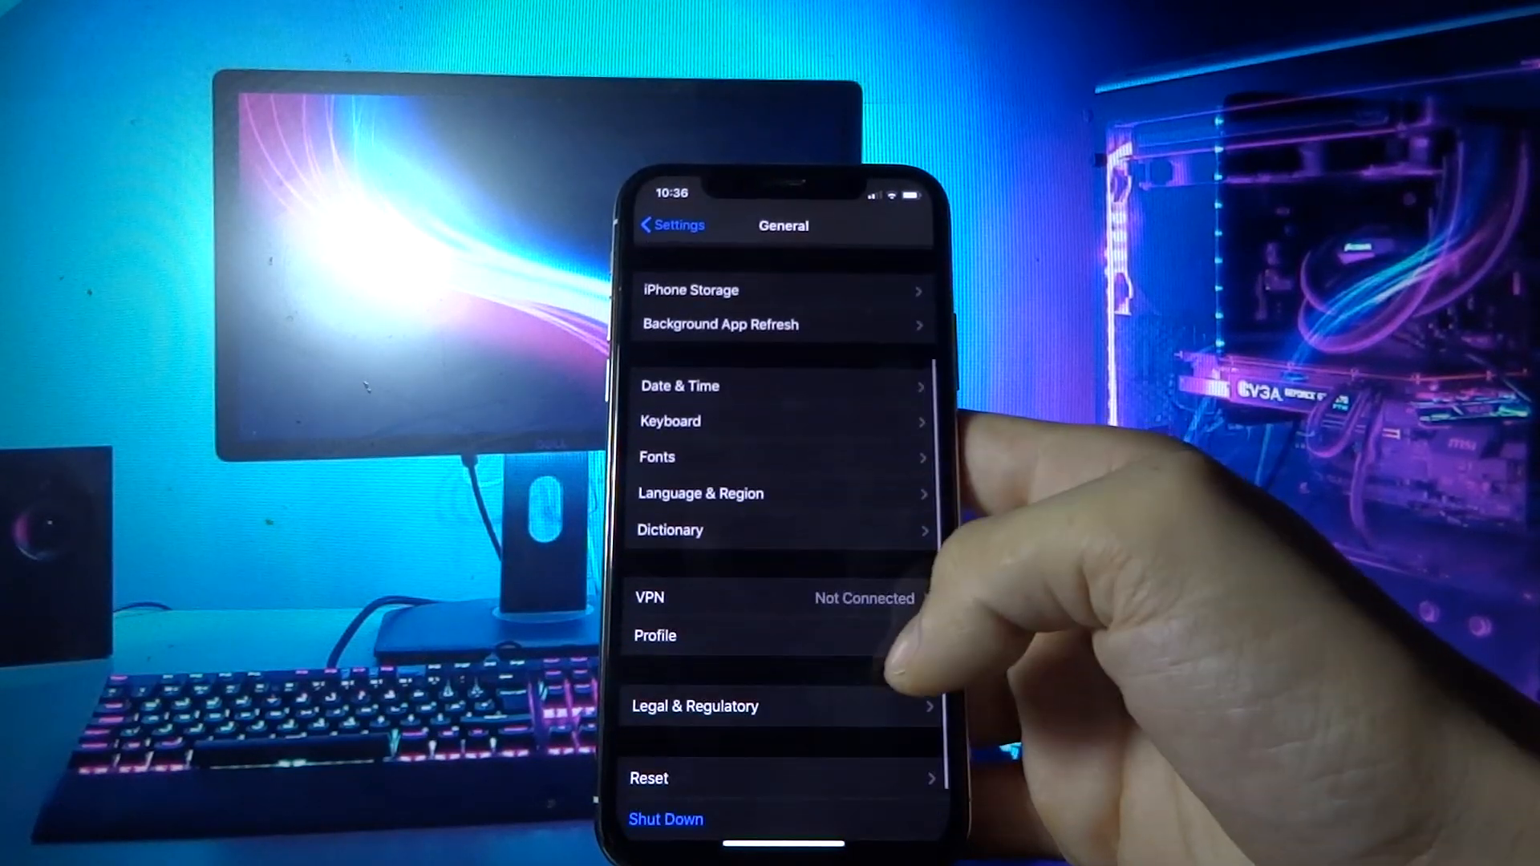
{"action": "left_click", "coordinate": [654, 635]}
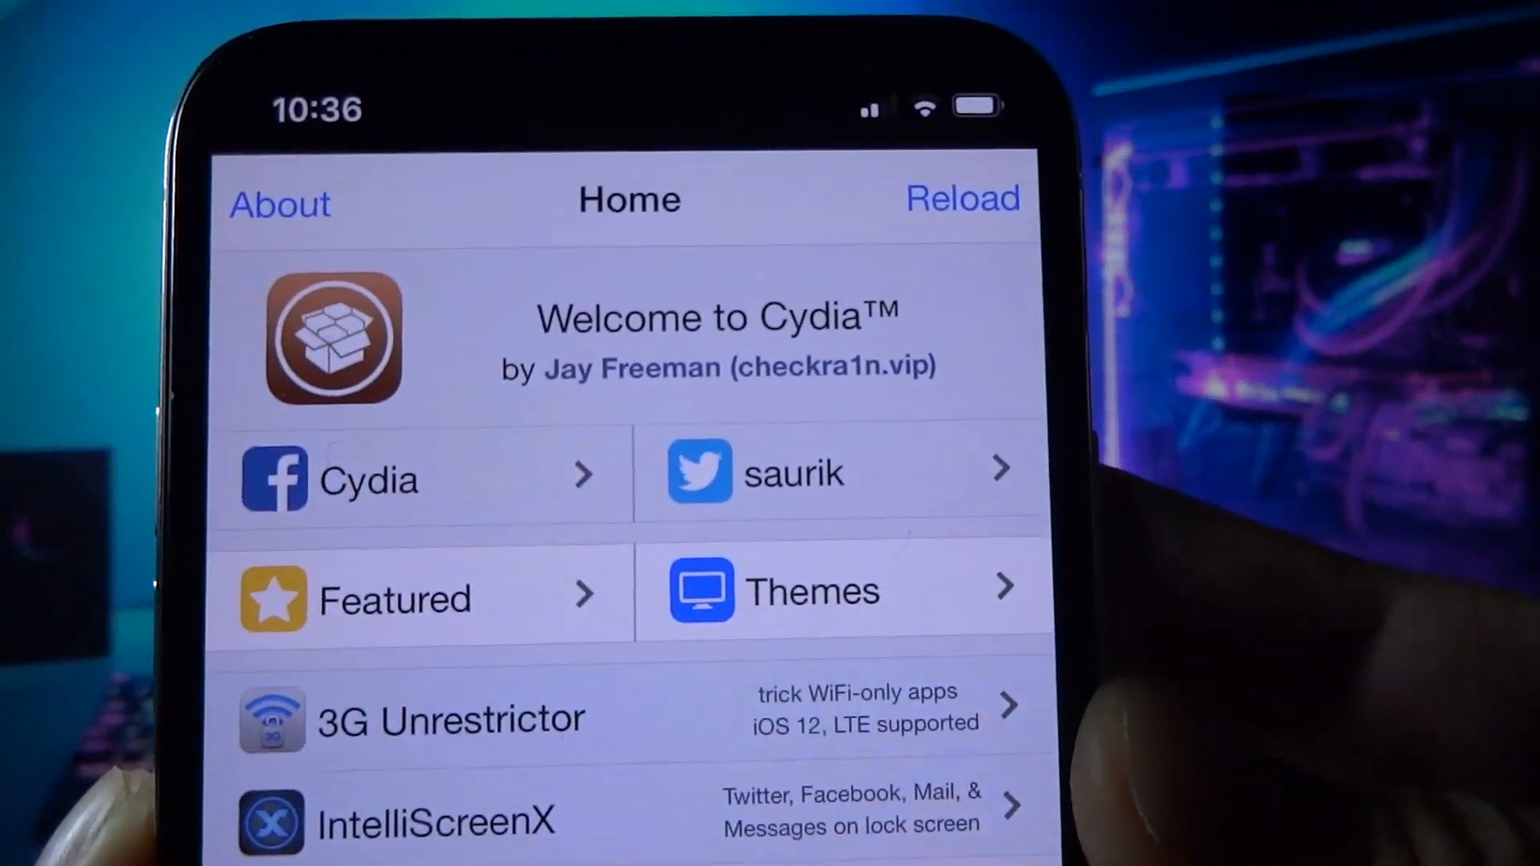
Step: Scroll down Cydia's Home tab past the Welcome message and package listings
{"action": "scroll", "scroll_direction": "down", "scroll_amount": 3}
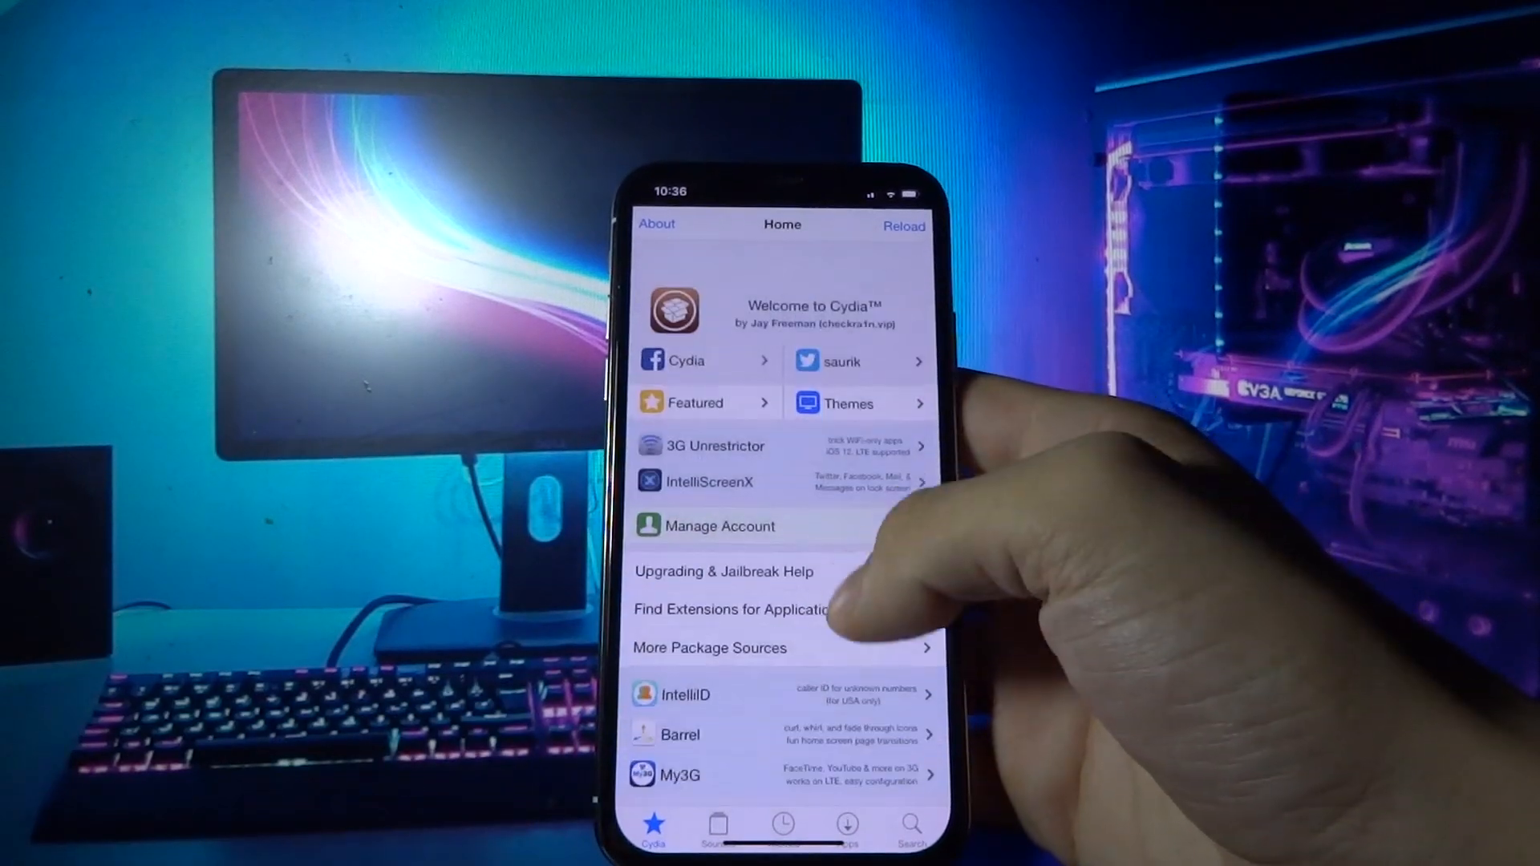
{"action": "scroll", "scroll_direction": "down", "scroll_amount": 3}
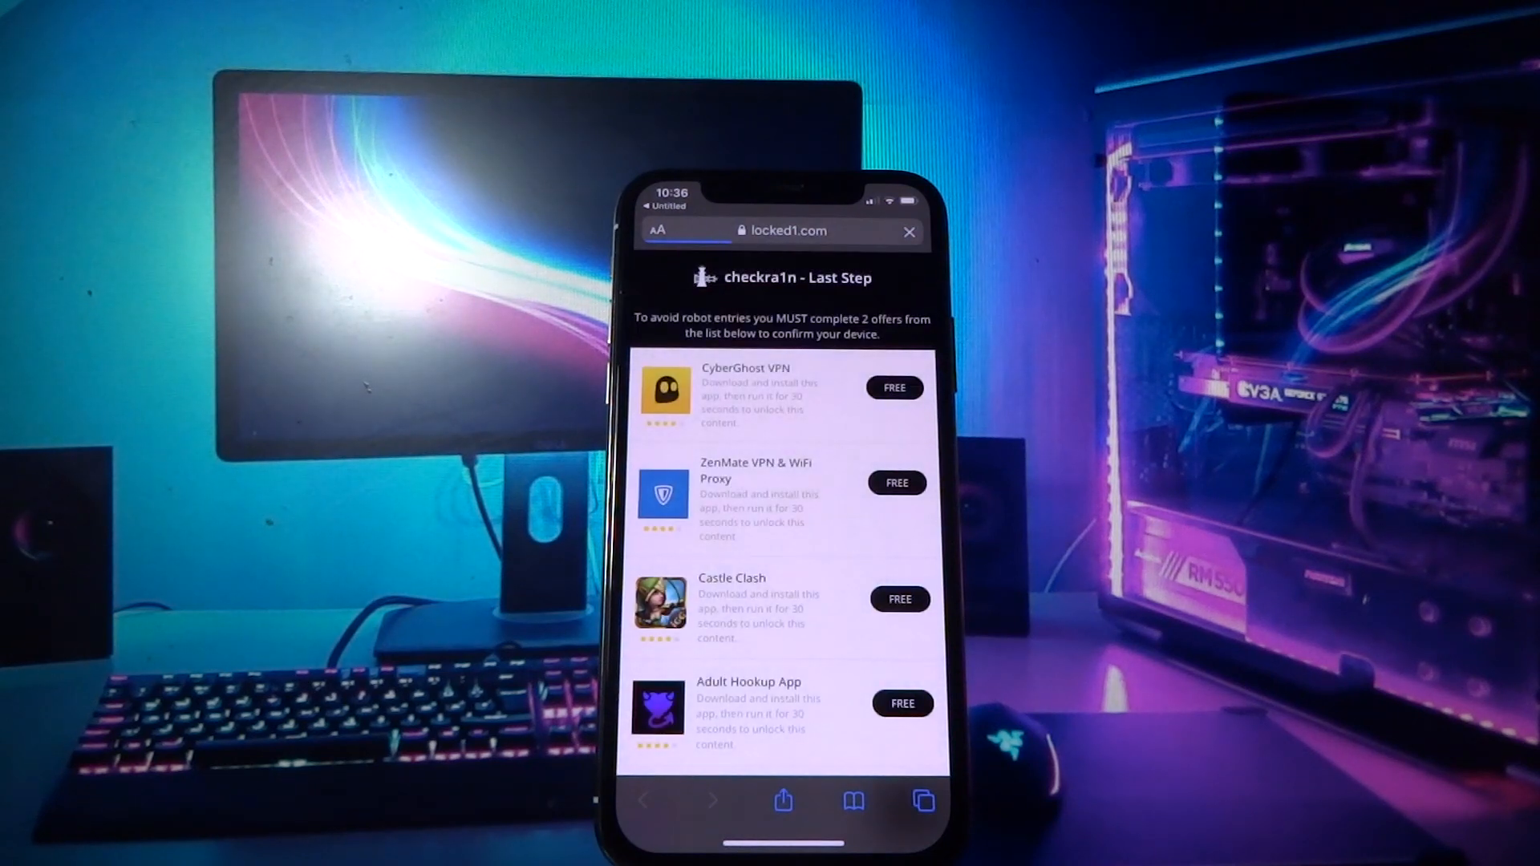
Step: Scroll down the locked1.com offers list to the Roblox and Clash Royale quizzes
{"action": "scroll", "scroll_direction": "down", "scroll_amount": 3}
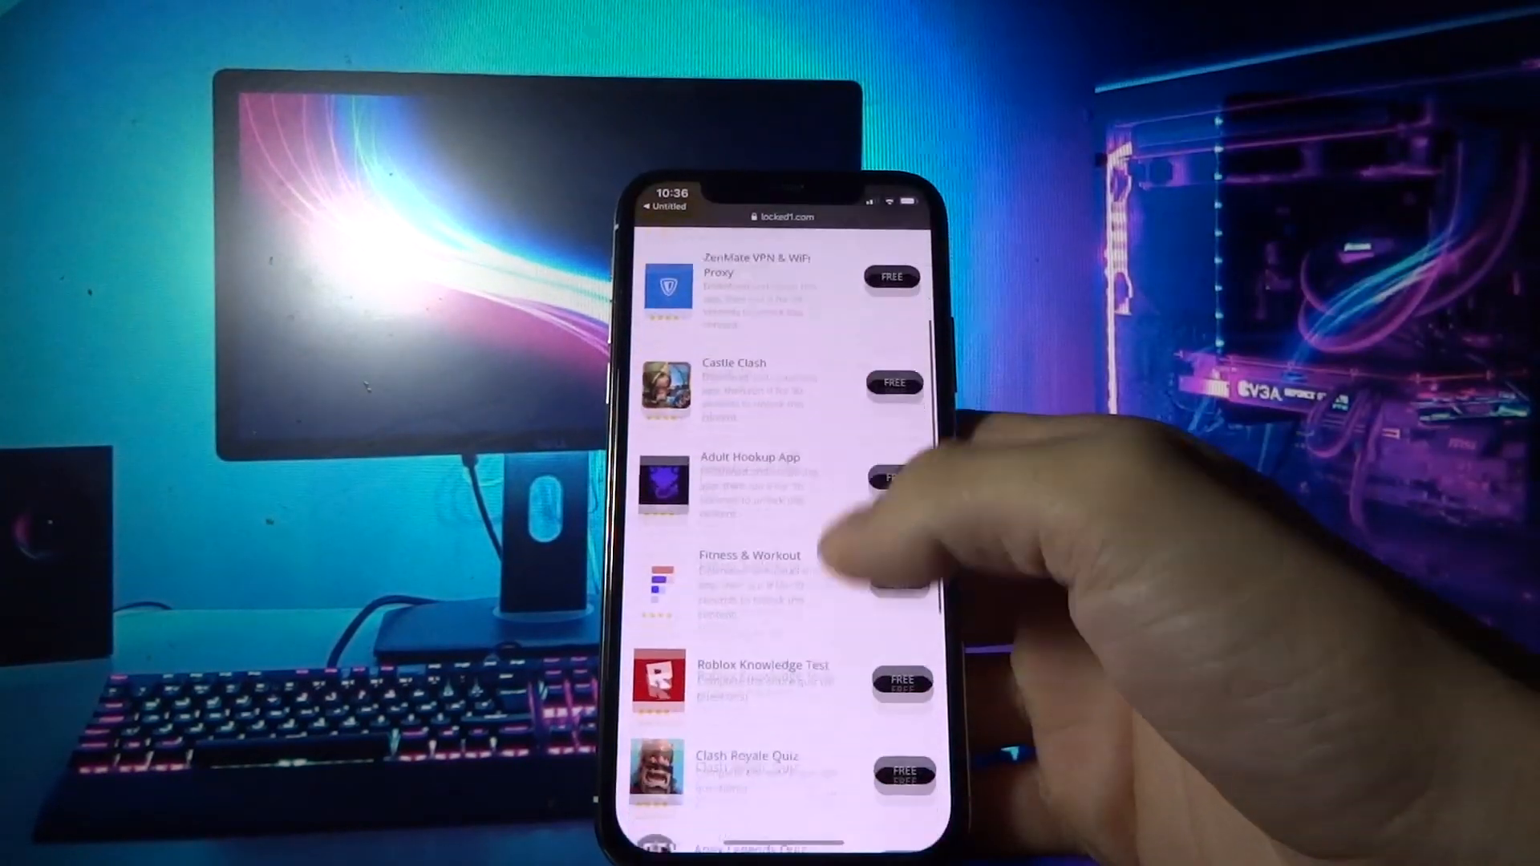